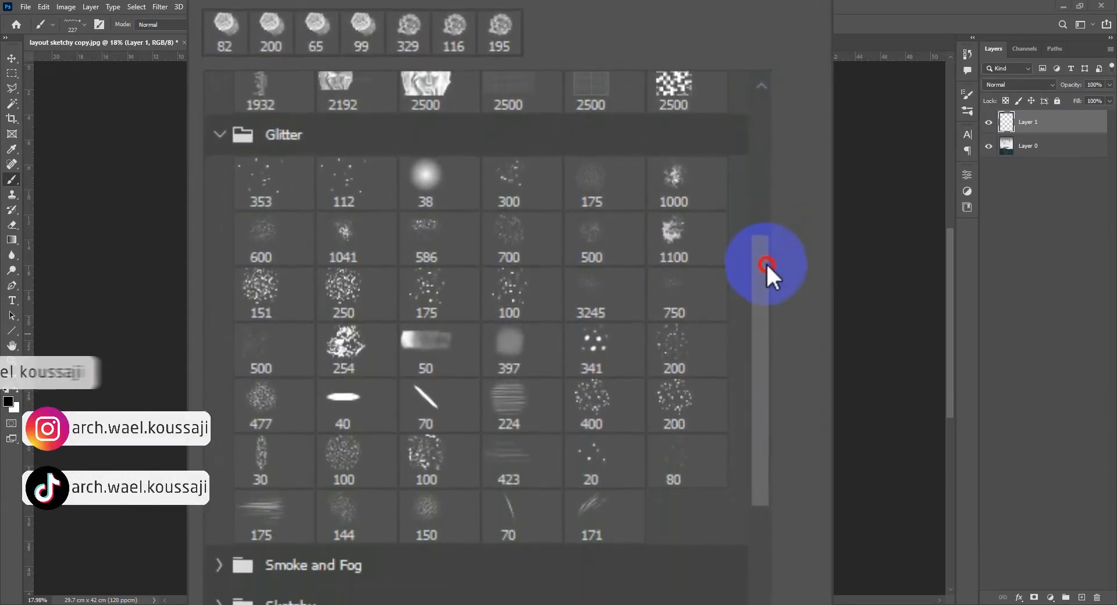
Scroll the Brush Preset picker to reveal the Sci-fi, Smoke and Fog, Trees and arrow doodle folders.
{"action": "scroll", "scroll_direction": "down", "scroll_amount": 3}
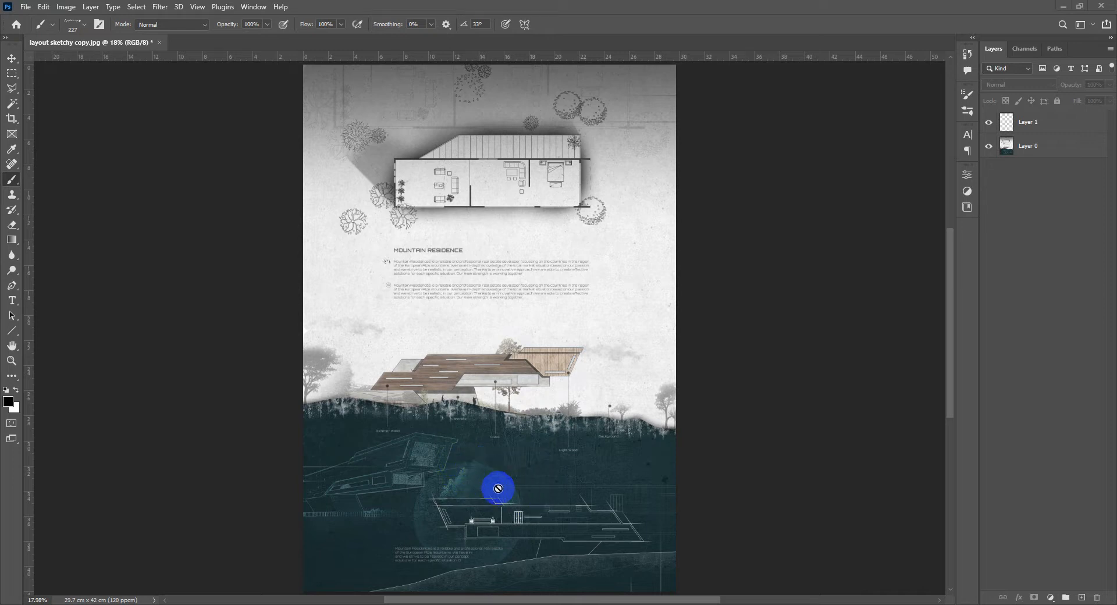
{"action": "mouse_move", "coordinate": [557, 316]}
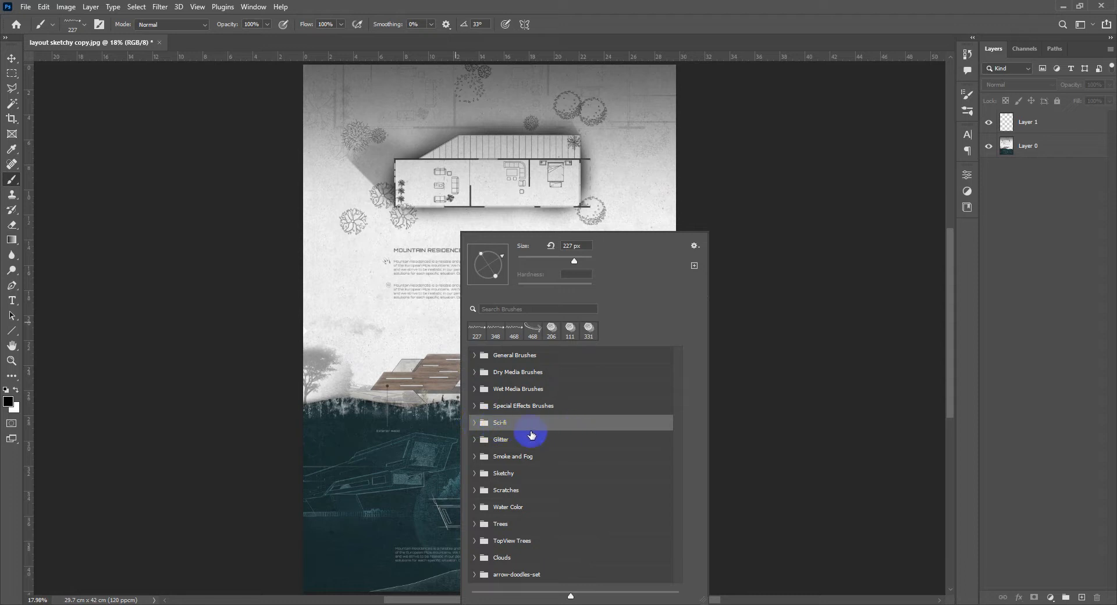
Stamp a white grid brush from the Sci-fi set over the dark section and fade the layer's opacity.
{"action": "left_click", "coordinate": [499, 422]}
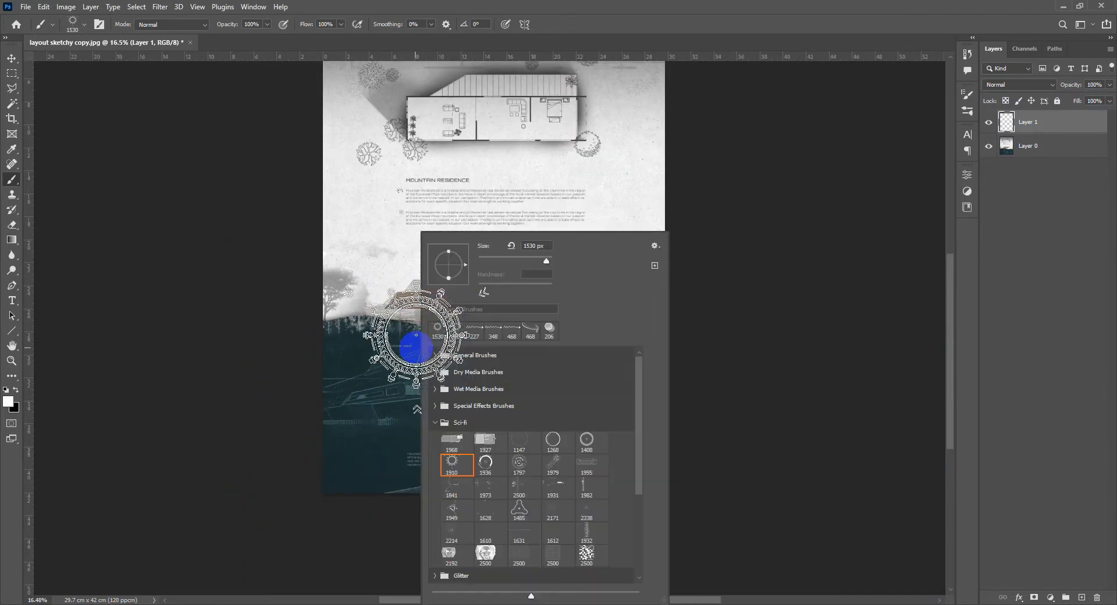
{"action": "left_click", "coordinate": [525, 555]}
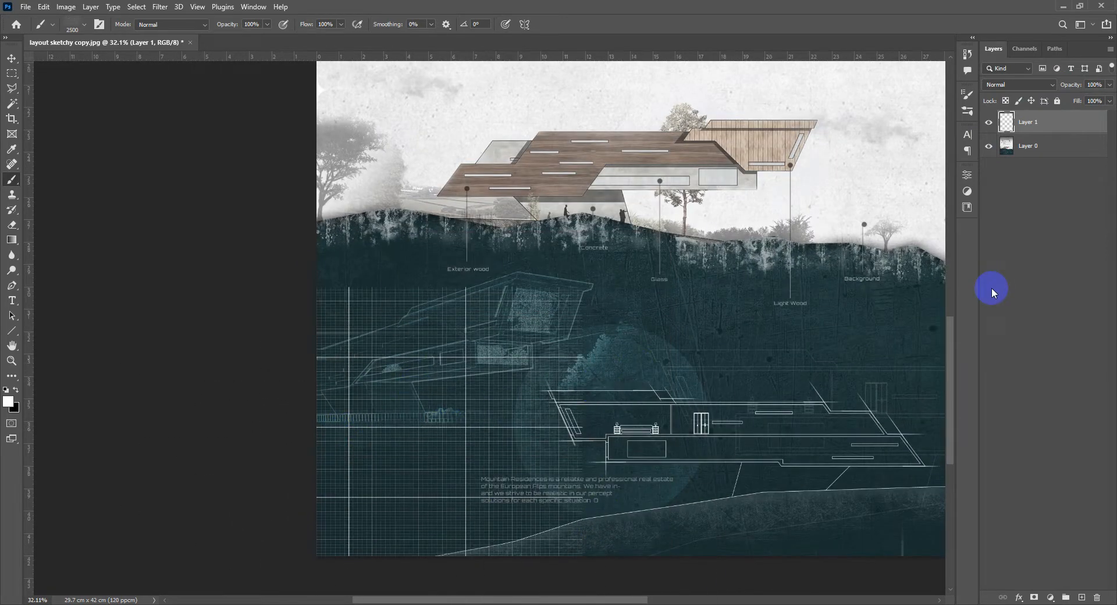
{"action": "left_click", "coordinate": [1091, 85]}
{"action": "type", "text": "14"}
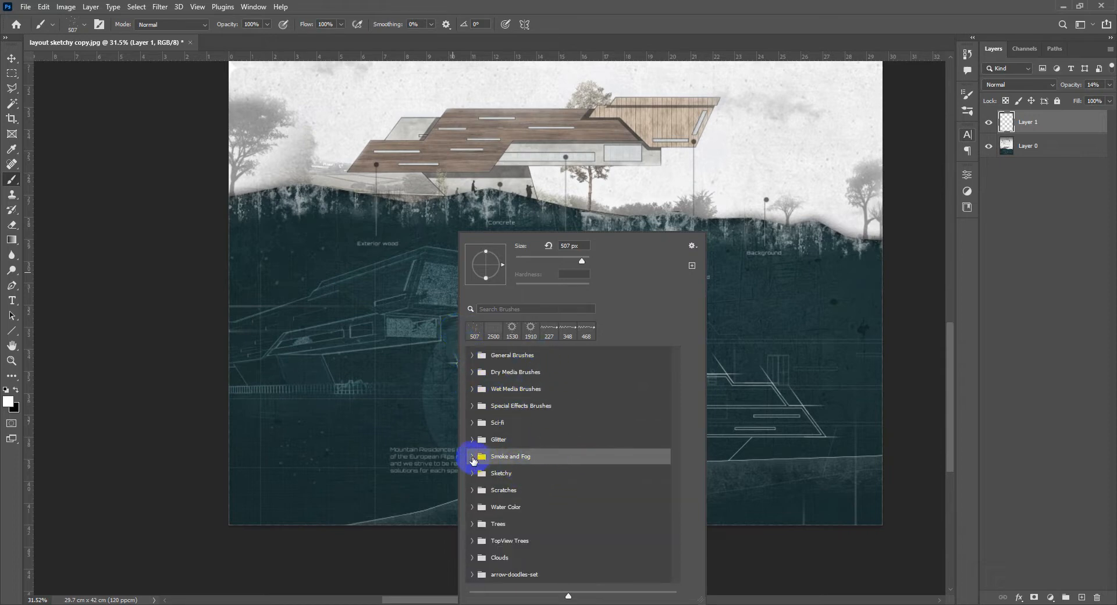
Choose a Sketchy-set stroke brush and drag two white strokes across the house section drawing.
{"action": "left_click", "coordinate": [471, 456]}
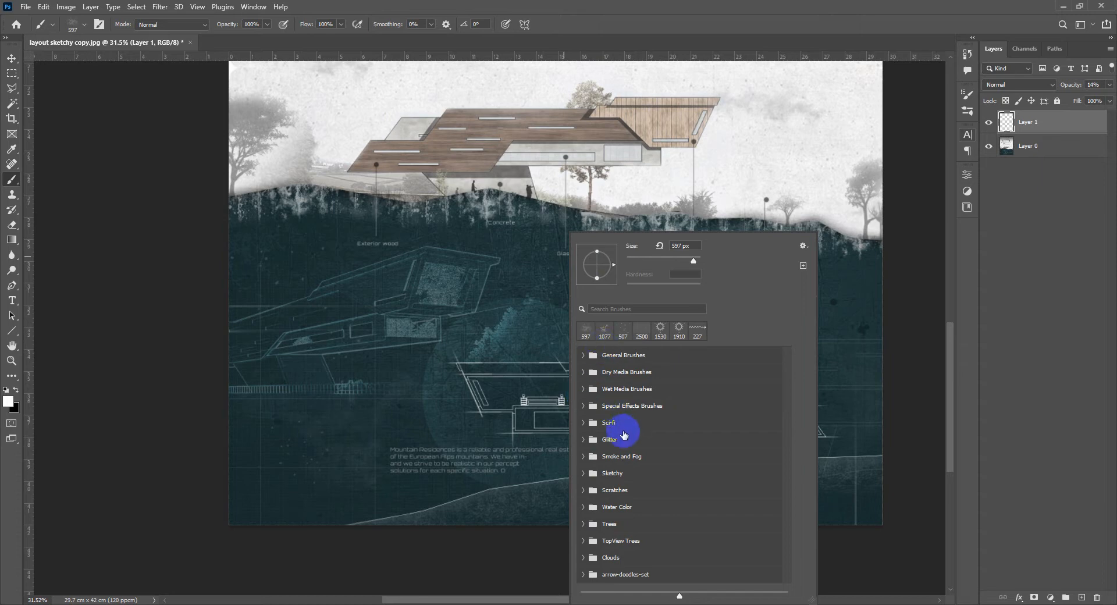
{"action": "left_click", "coordinate": [612, 472]}
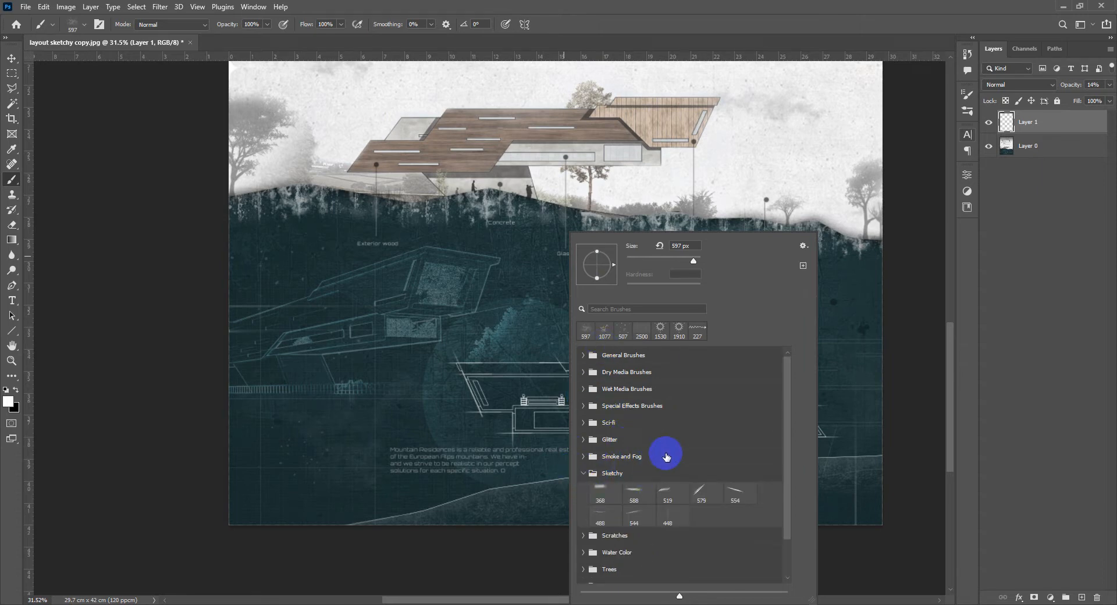
{"action": "left_click", "coordinate": [667, 485]}
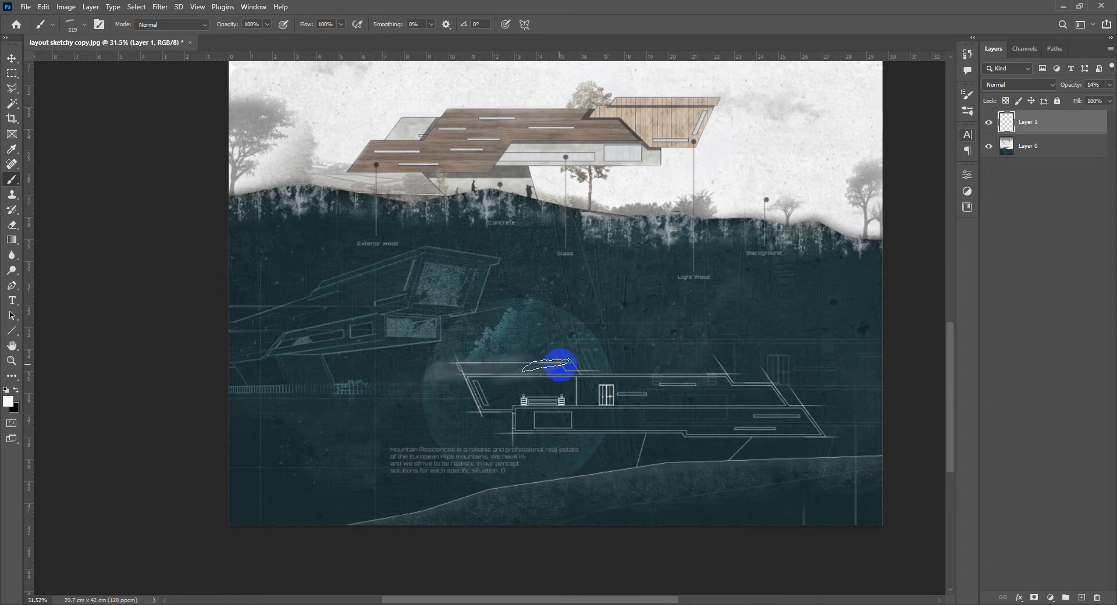
{"action": "left_click_drag", "start_coordinate": [556, 366], "coordinate": [659, 370]}
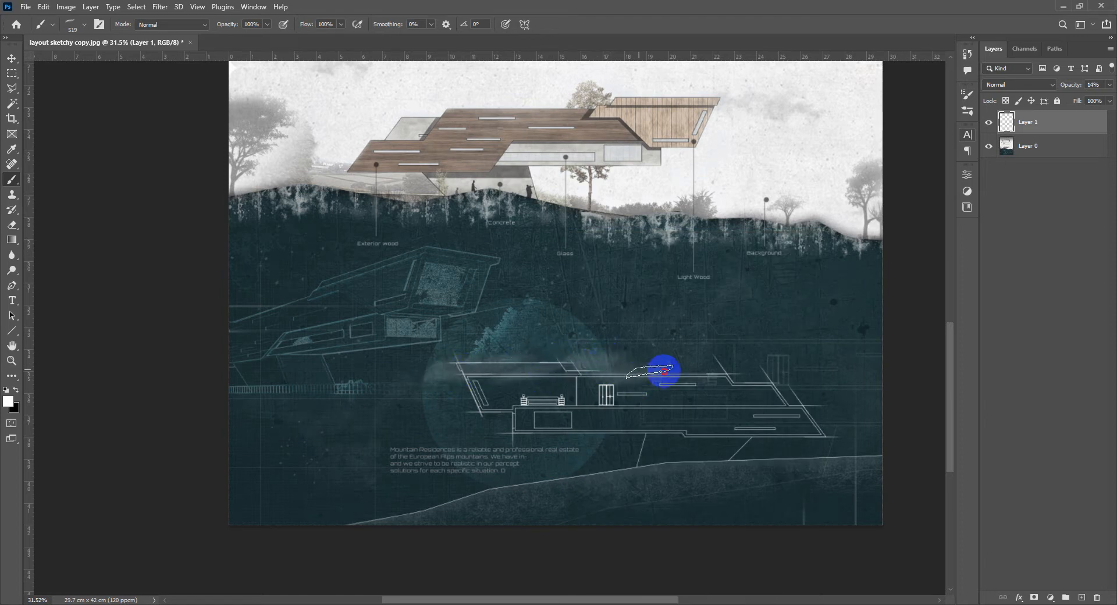
{"action": "left_click_drag", "start_coordinate": [659, 371], "coordinate": [780, 372]}
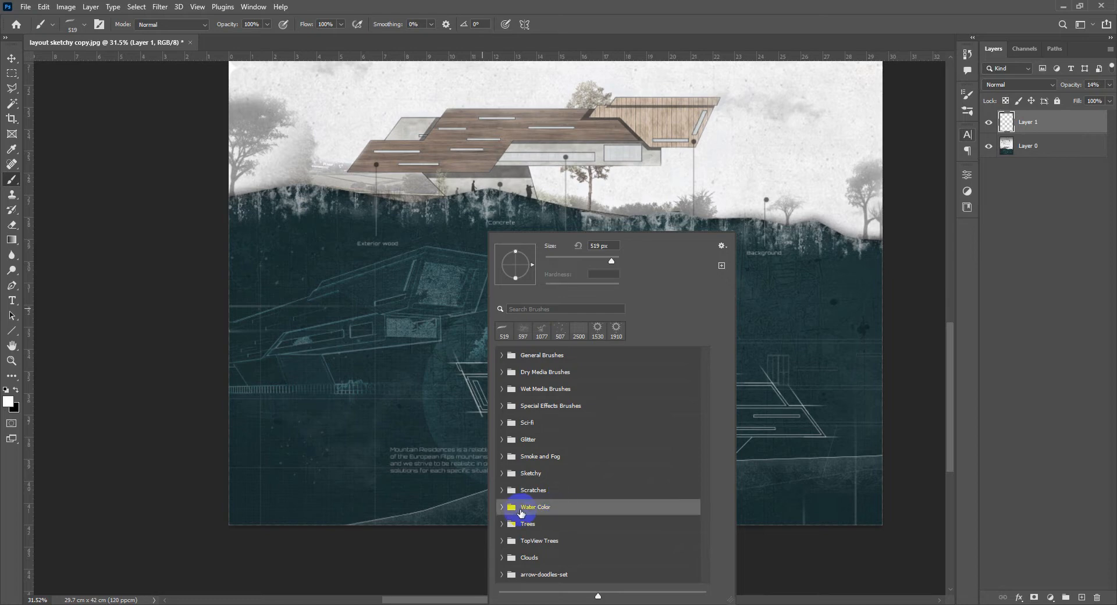
Select a misty tree brush from the Trees > Beyond the Mist set.
{"action": "left_click", "coordinate": [535, 507]}
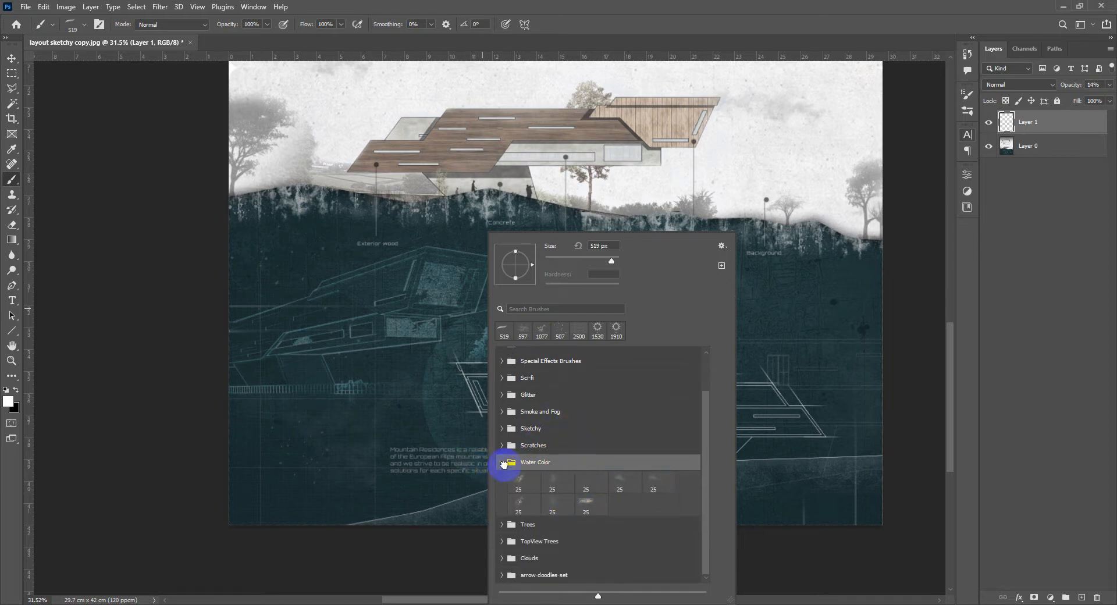
{"action": "left_click", "coordinate": [528, 524]}
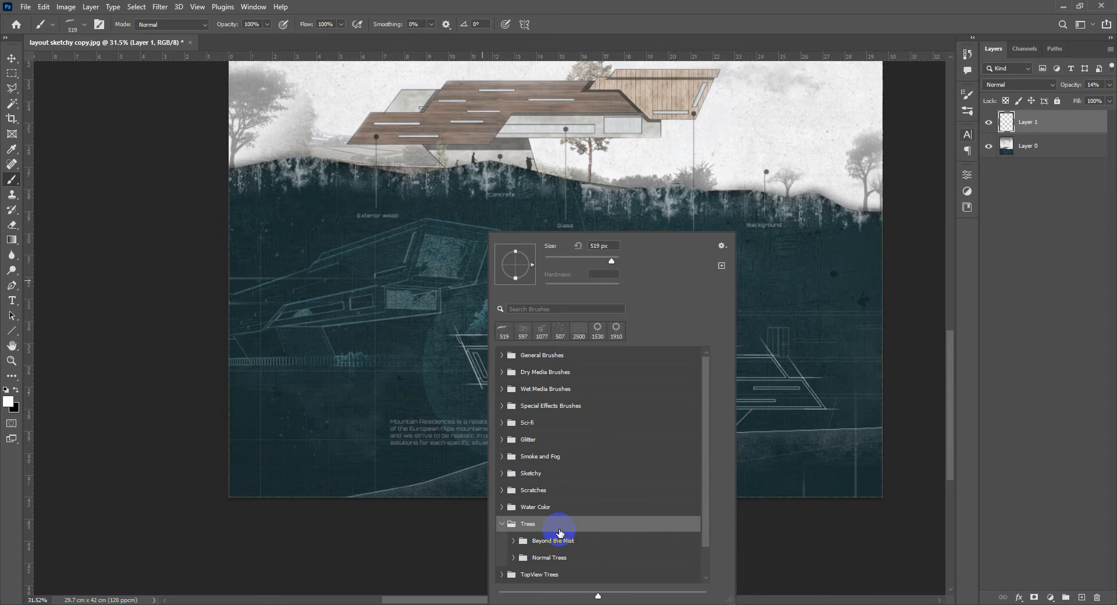
{"action": "mouse_move", "coordinate": [562, 542]}
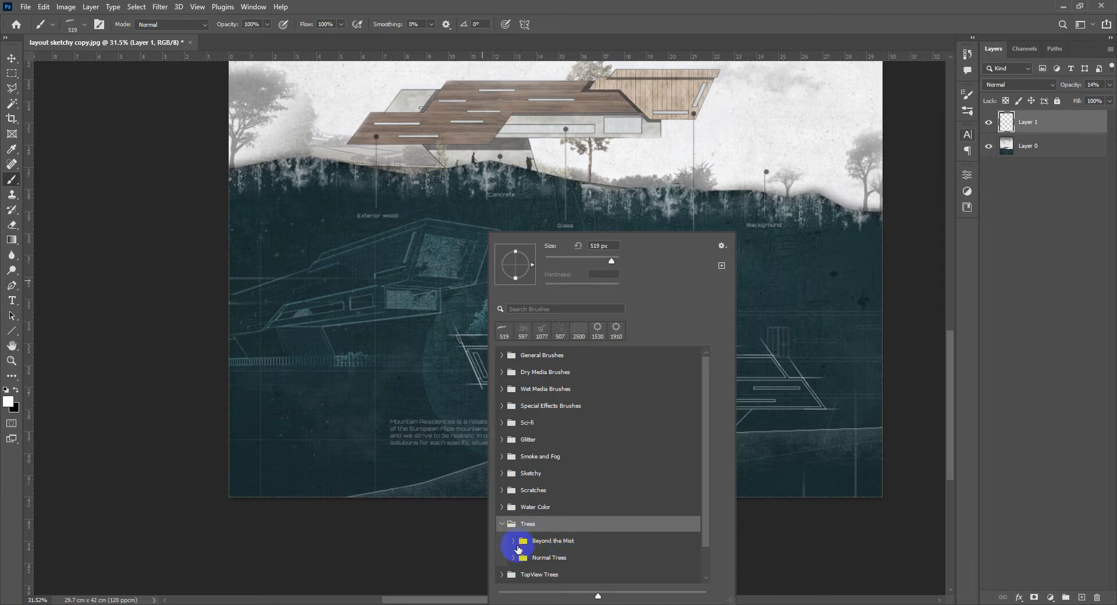
{"action": "left_click", "coordinate": [518, 550]}
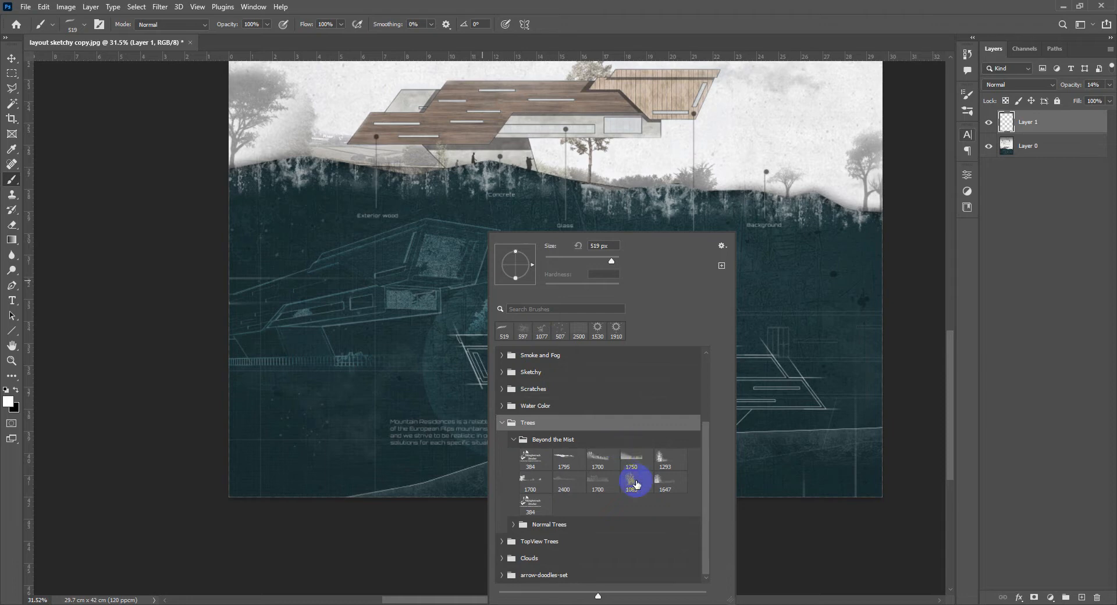
{"action": "left_click", "coordinate": [669, 481]}
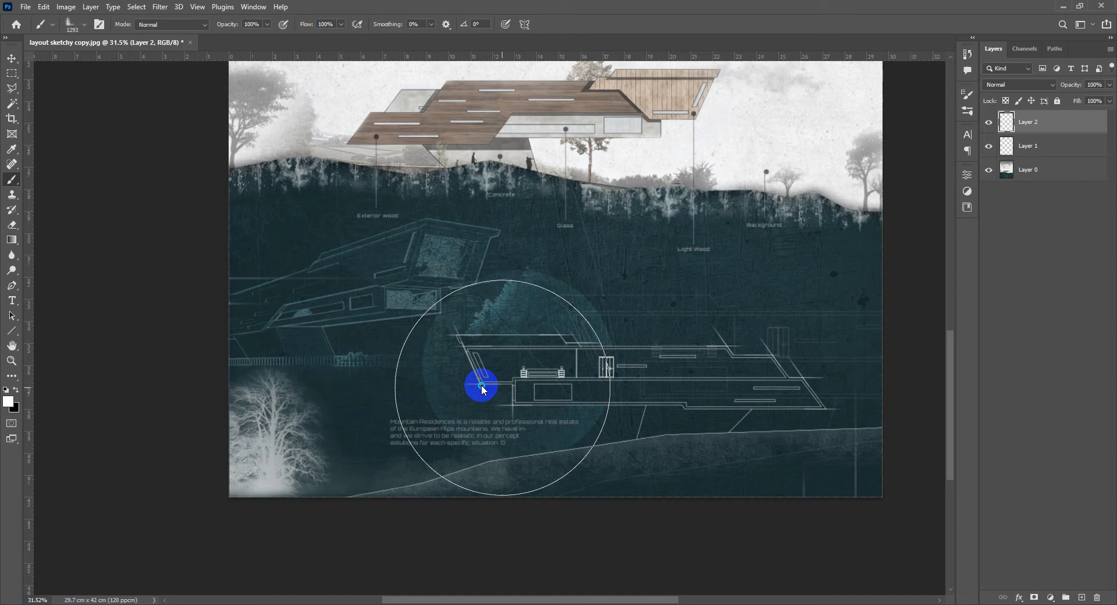
Stamp misty white trees around the house section on the new layer.
{"action": "left_click_drag", "start_coordinate": [481, 385], "coordinate": [940, 432]}
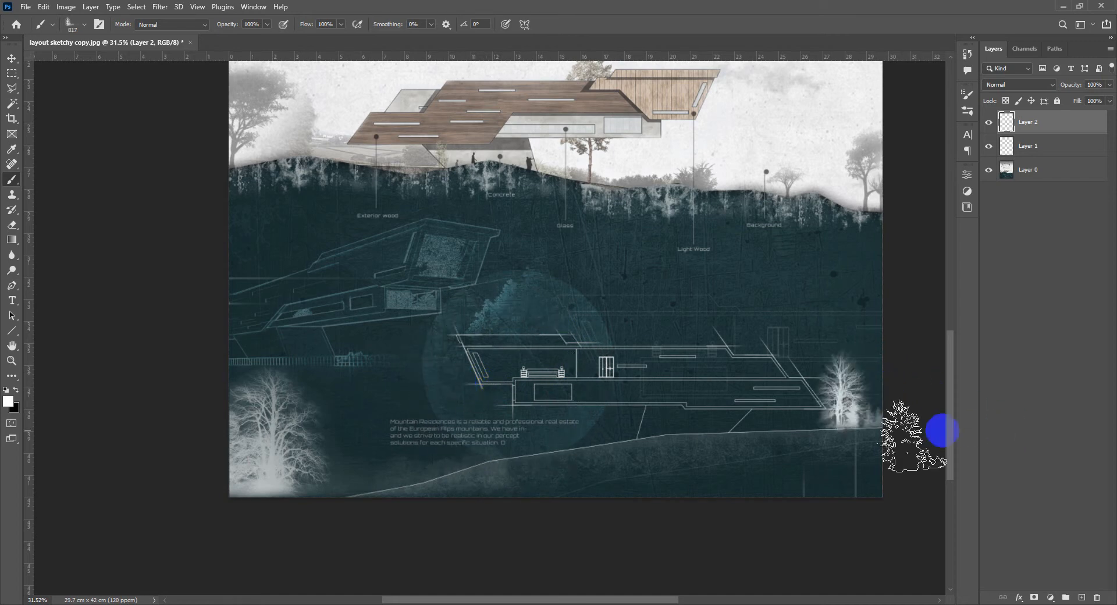
{"action": "left_click", "coordinate": [12, 58]}
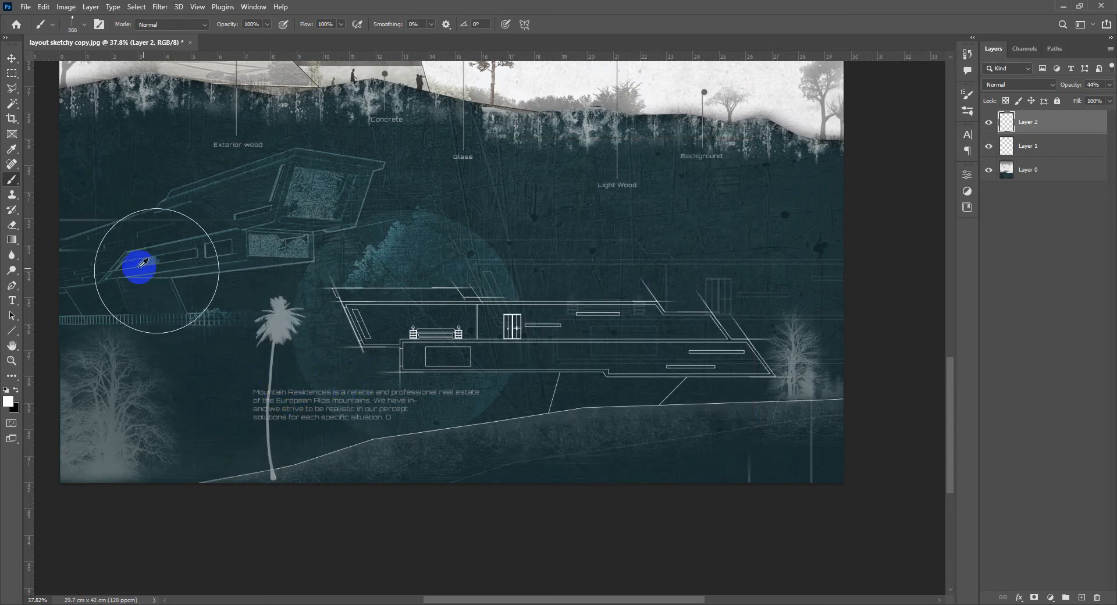
{"action": "left_click_drag", "start_coordinate": [140, 264], "coordinate": [120, 256]}
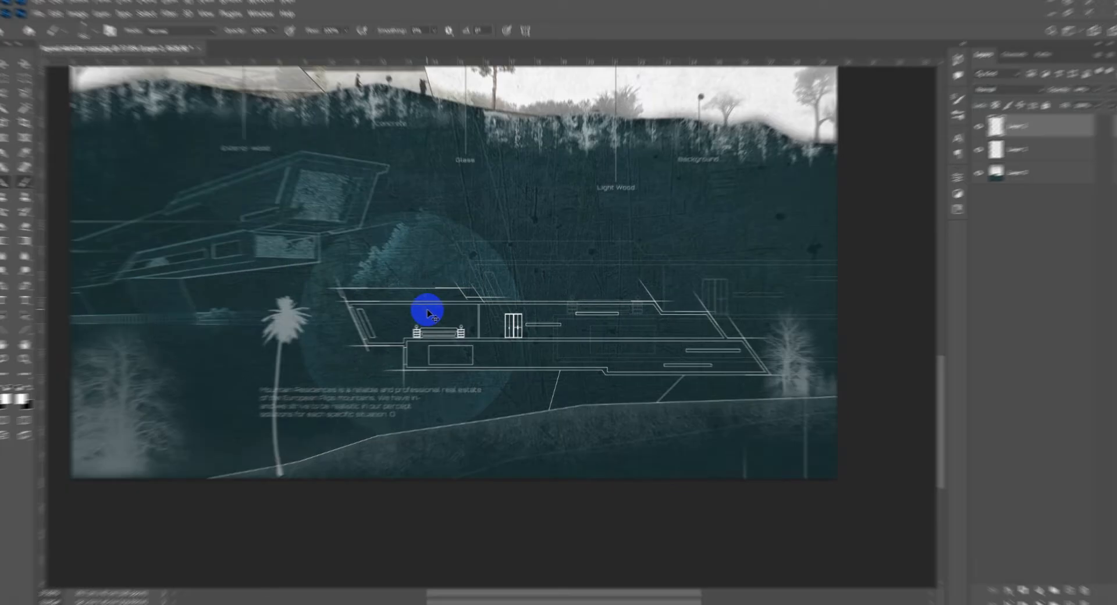
Pick an arrow brush from arrow-doodles-set and stamp it beside the Mountain Residence paragraph.
{"action": "left_click", "coordinate": [84, 24]}
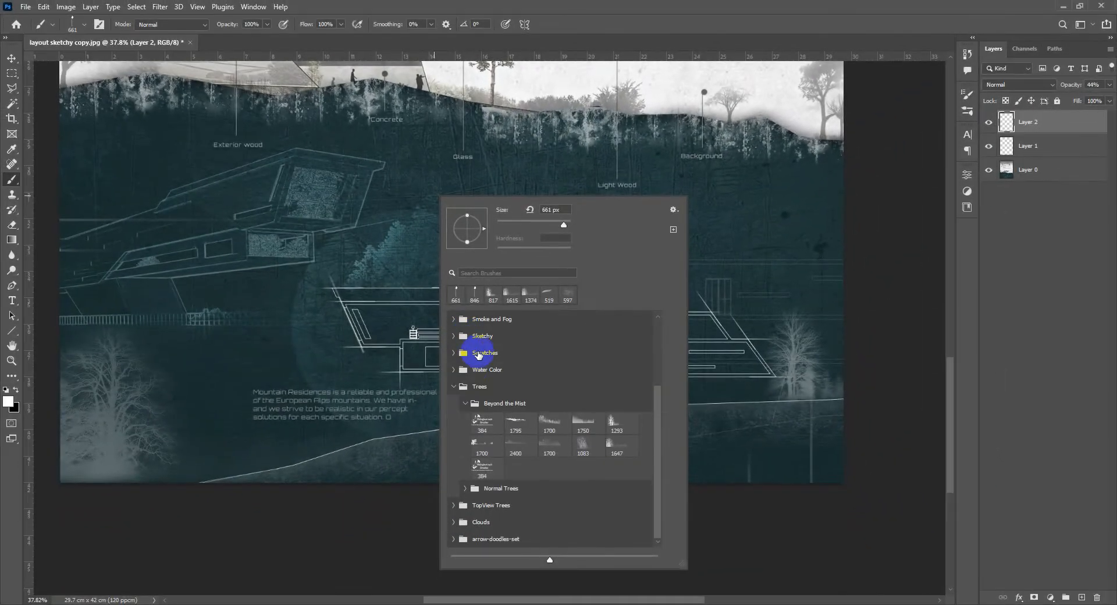
{"action": "left_click", "coordinate": [454, 386]}
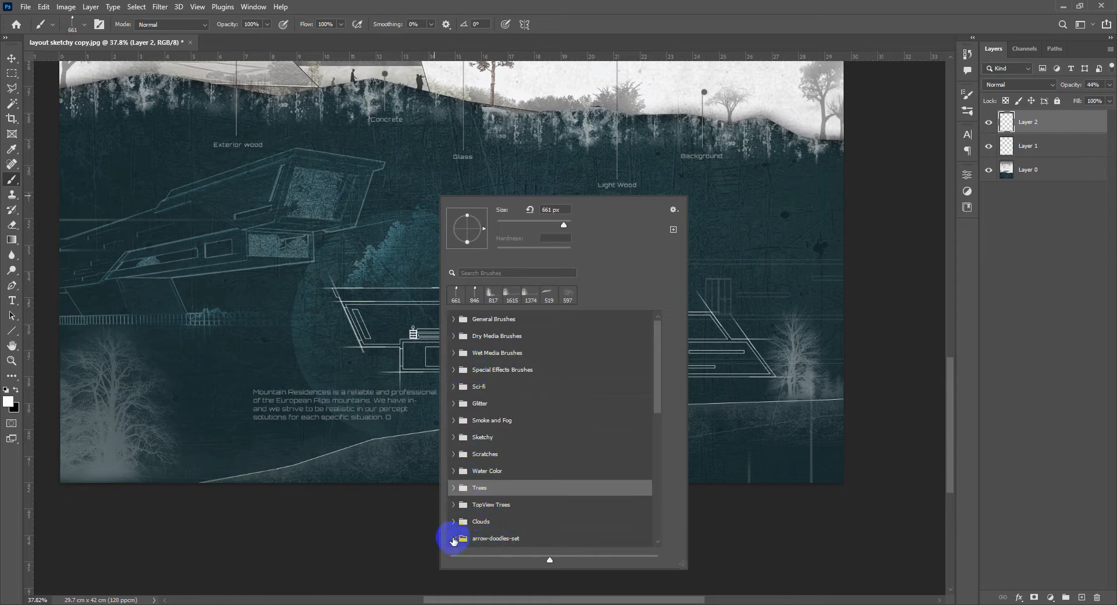
{"action": "left_click", "coordinate": [454, 540]}
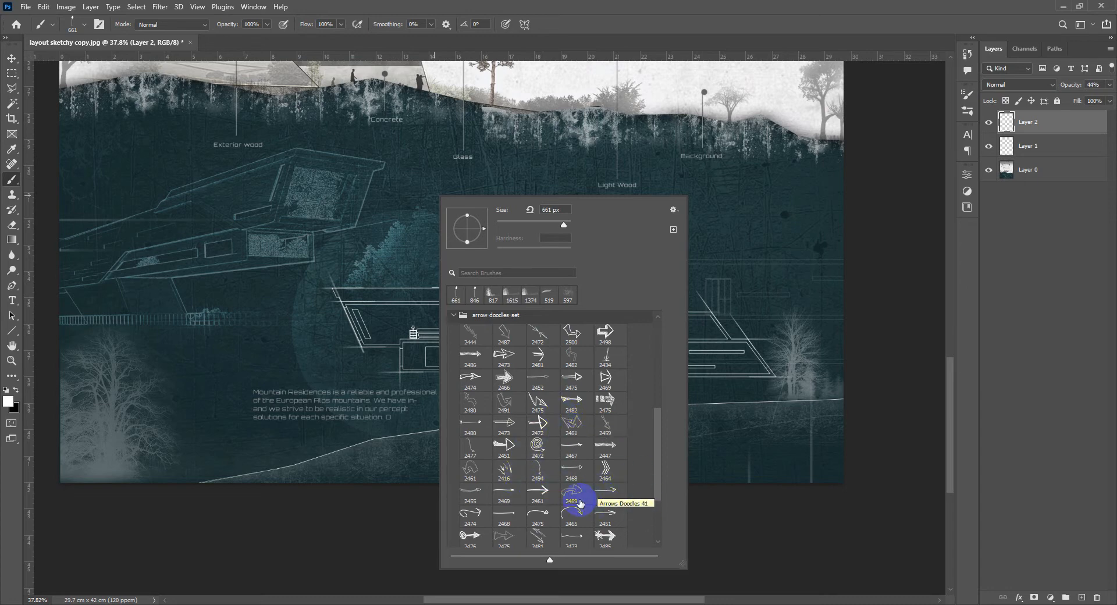
{"action": "left_click", "coordinate": [571, 425]}
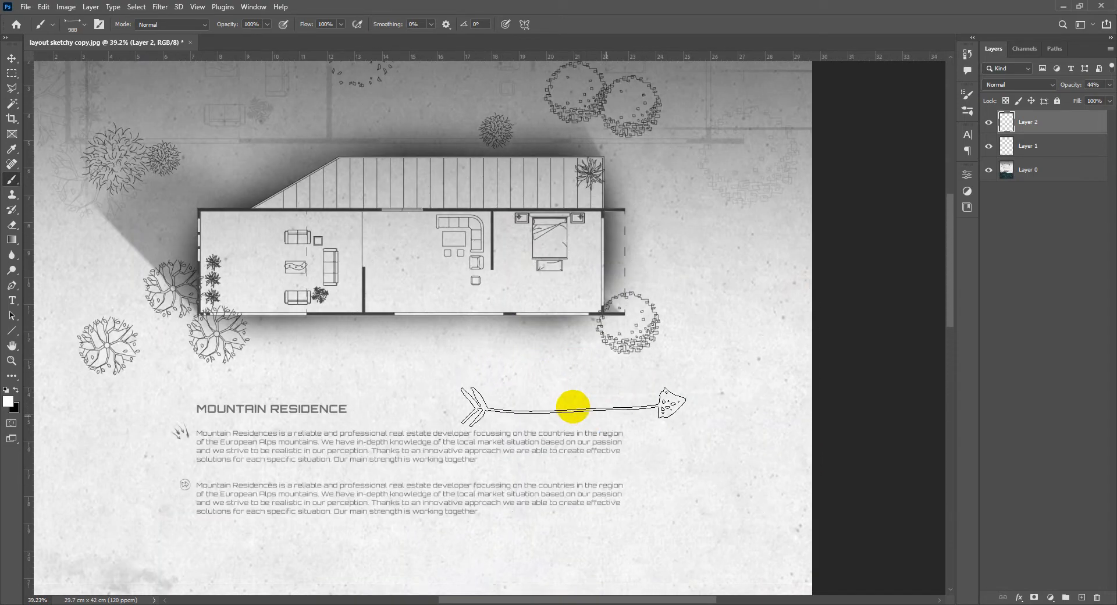
{"action": "scroll", "scroll_direction": "down", "scroll_amount": 3}
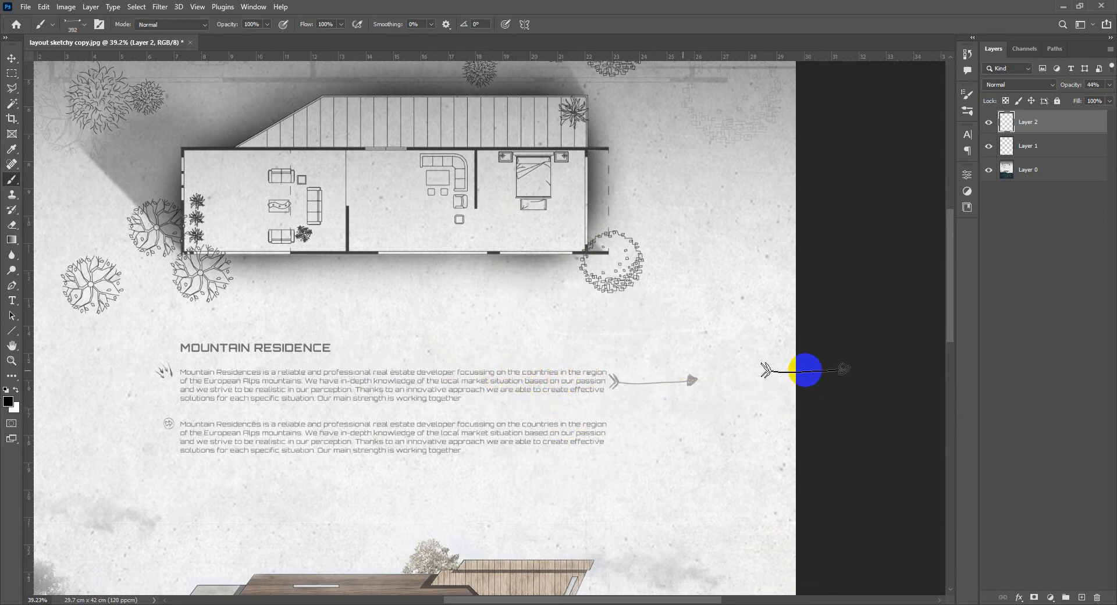
{"action": "left_click", "coordinate": [76, 24]}
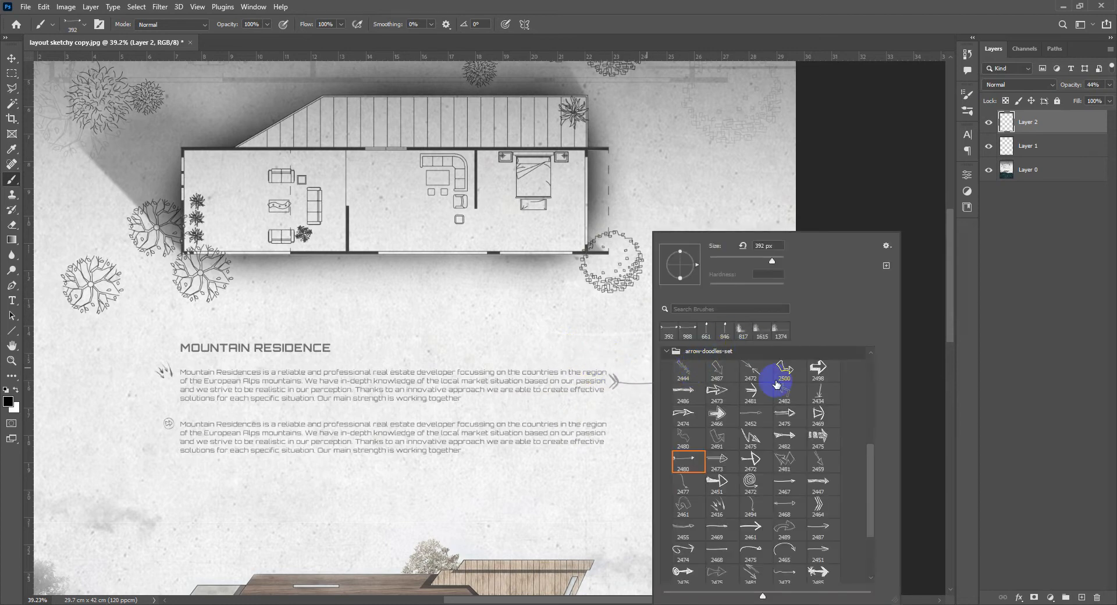
{"action": "scroll", "scroll_direction": "down", "scroll_amount": 3}
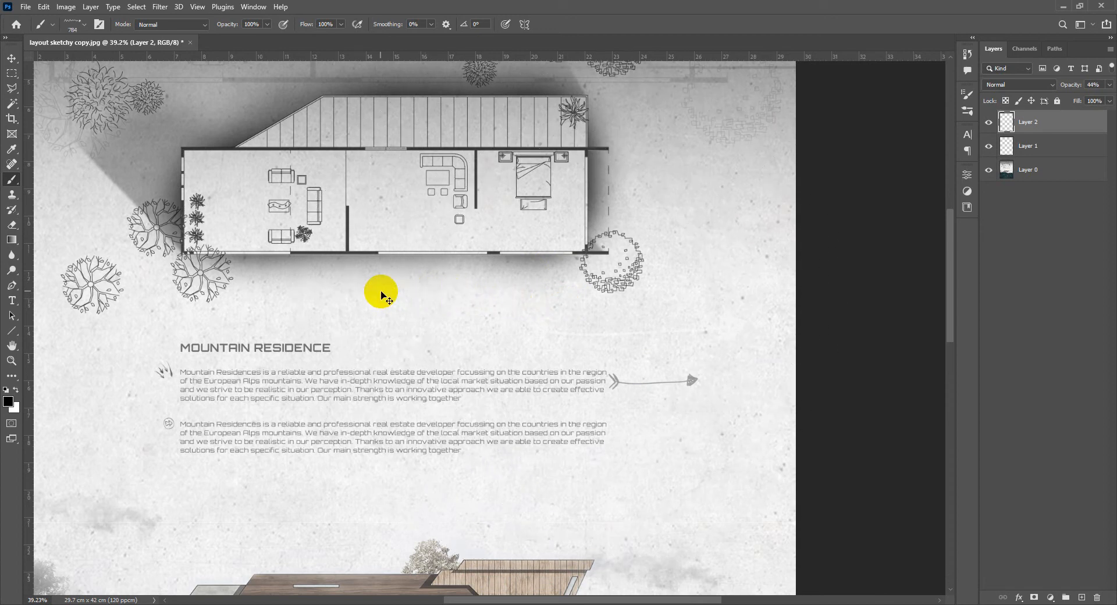
{"action": "left_click", "coordinate": [42, 24]}
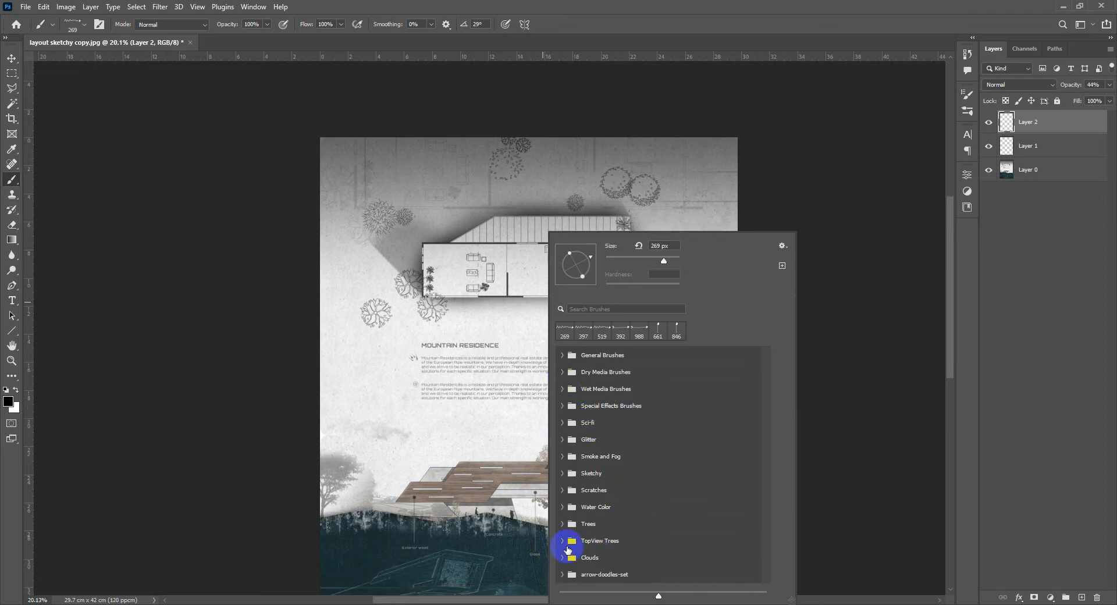
Pick top-view tree brushes from the TopView Trees set and stamp grey trees below the floor plan.
{"action": "left_click", "coordinate": [563, 540]}
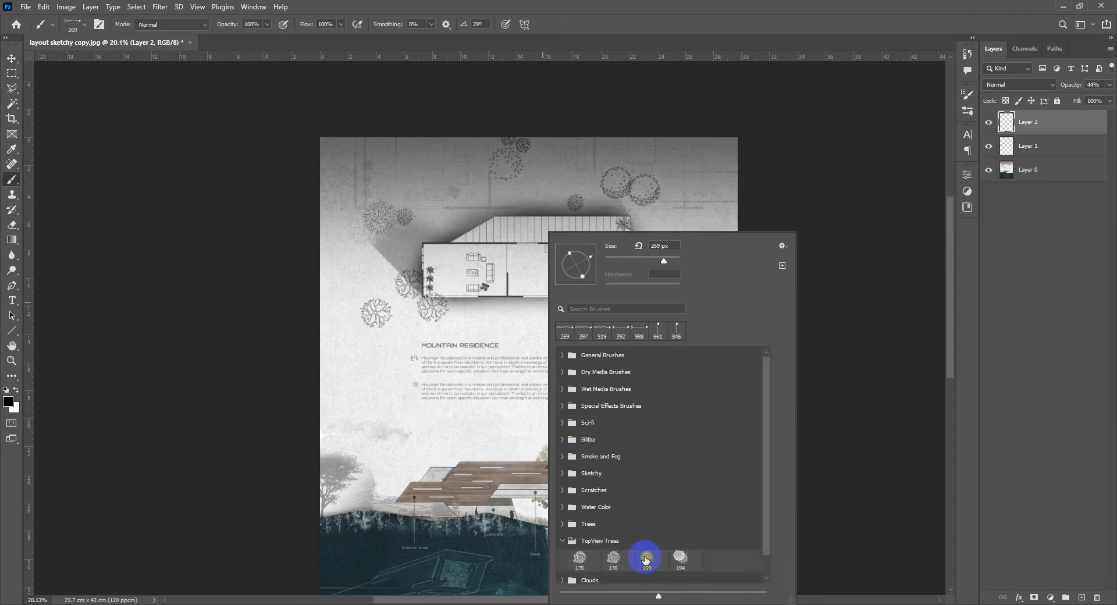
{"action": "left_click", "coordinate": [679, 558]}
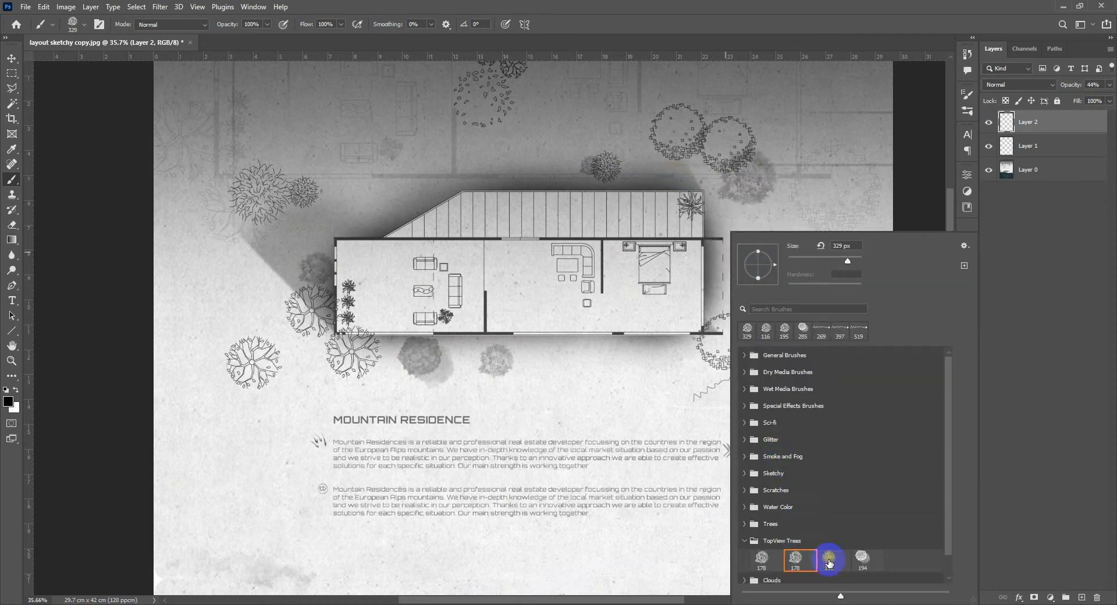
{"action": "left_click", "coordinate": [438, 353]}
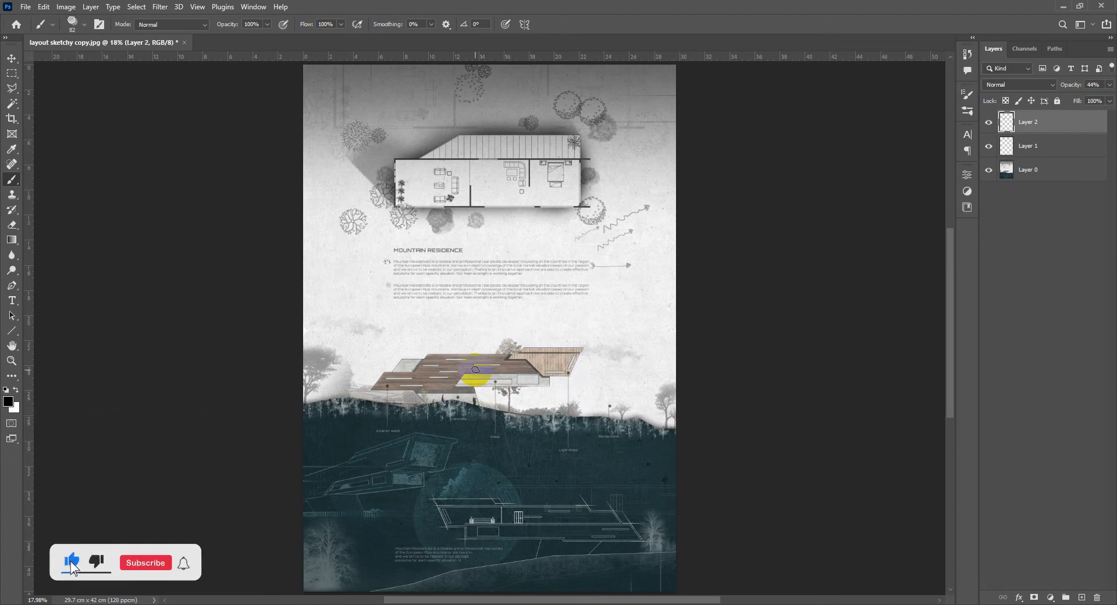
{"action": "left_click", "coordinate": [146, 563]}
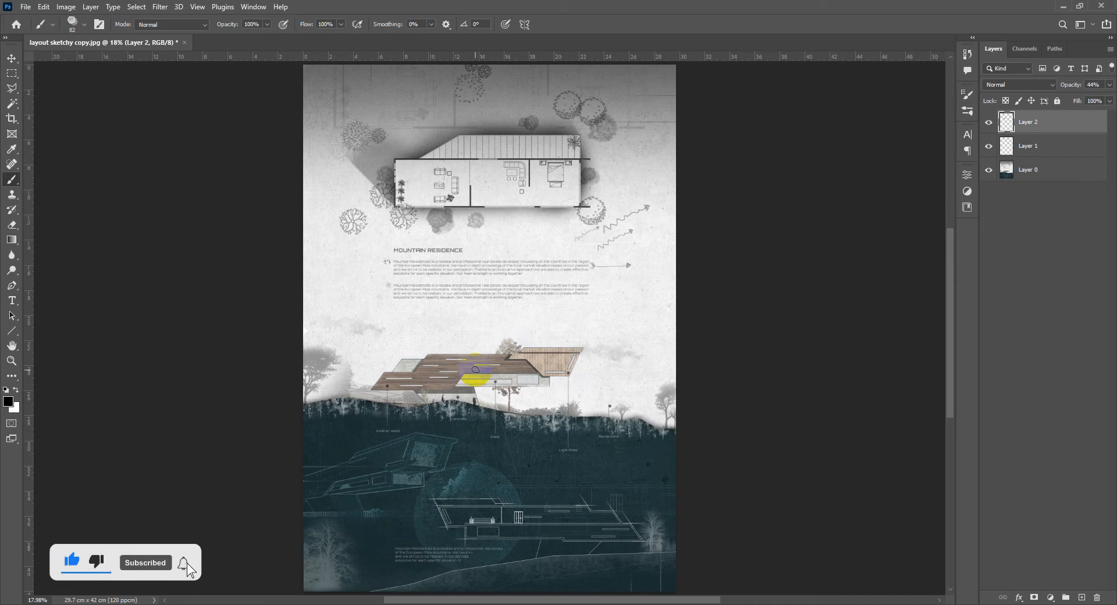